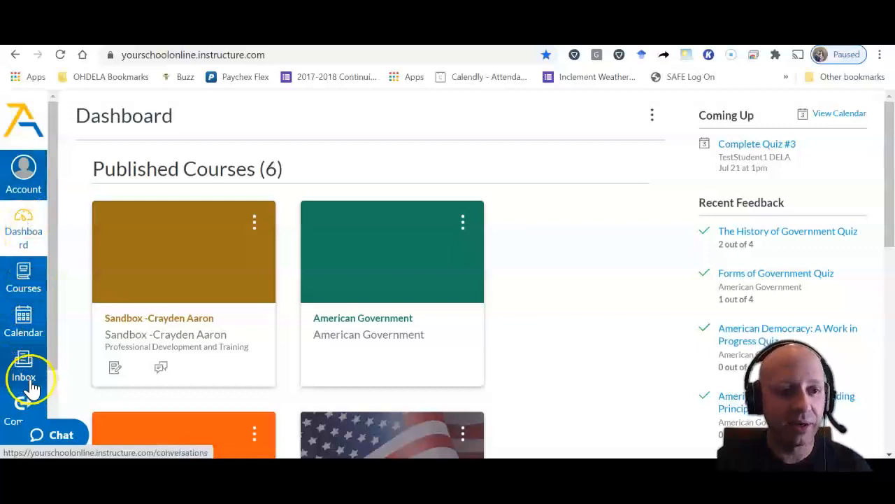
Step: Go to the Inbox from the Canvas dashboard's global navigation
click(22, 364)
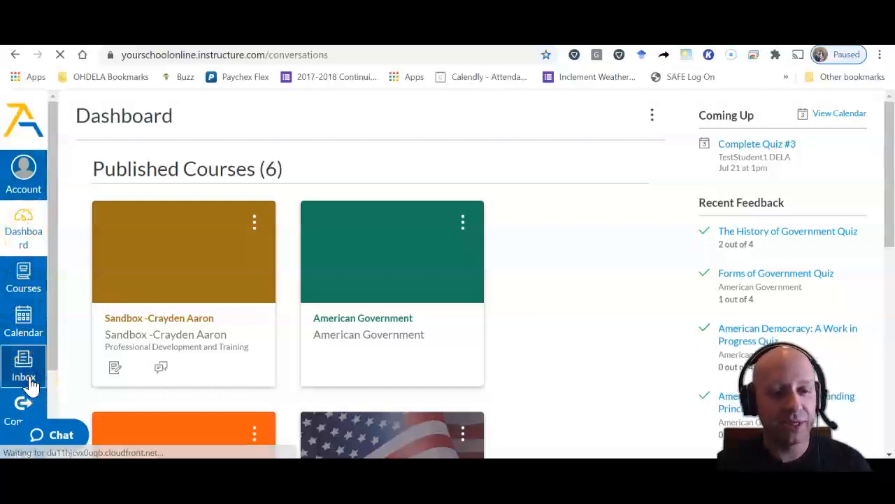
Step: Filter Inbox conversations to the American Government course from Favorite Courses
click(23, 364)
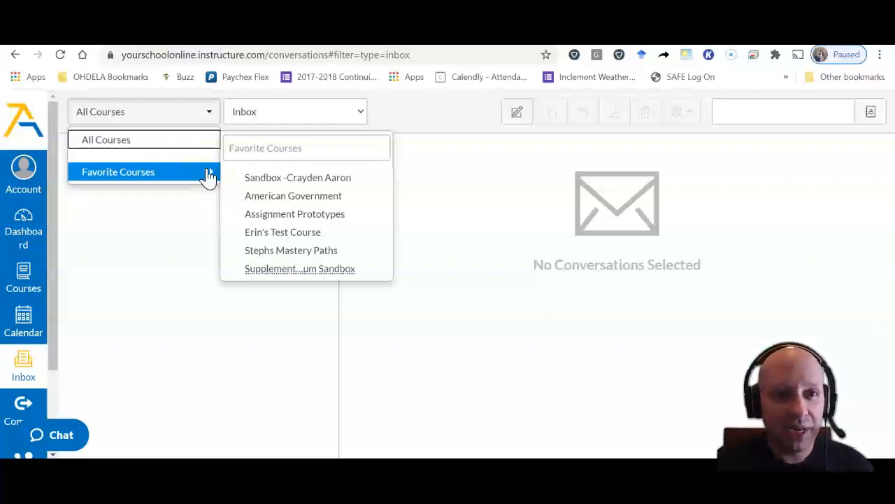
mouse_move(198, 165)
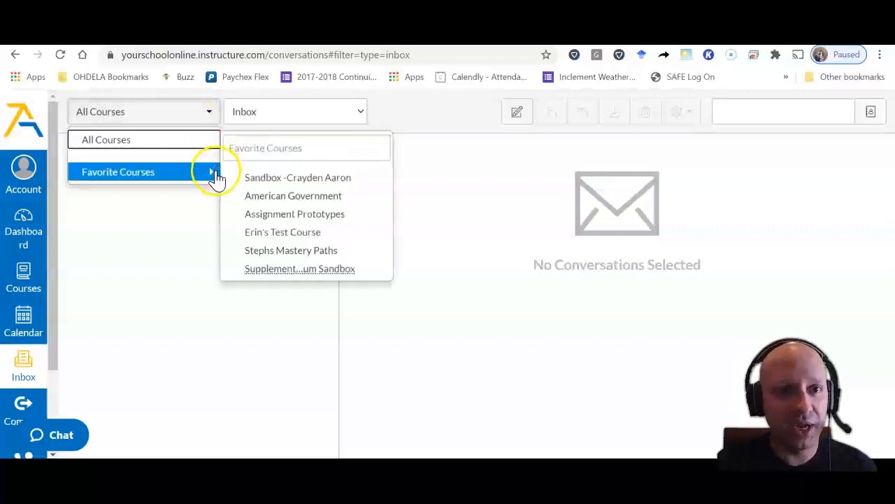
click(294, 196)
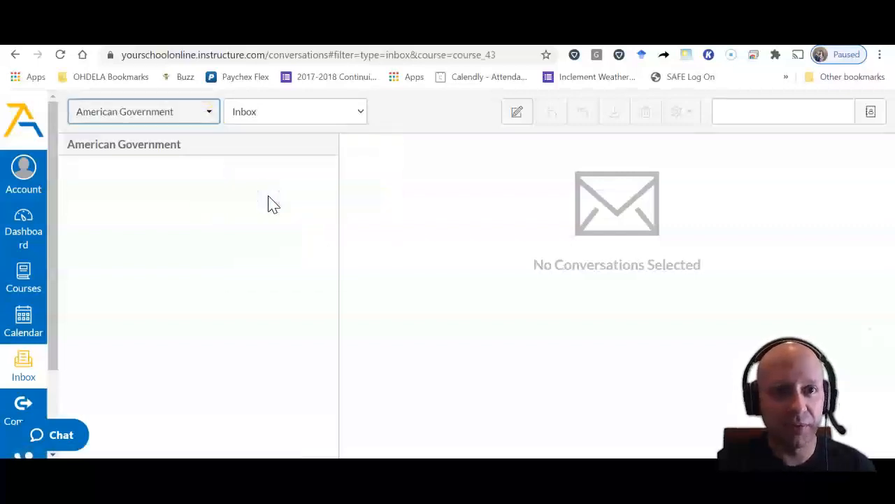
click(143, 112)
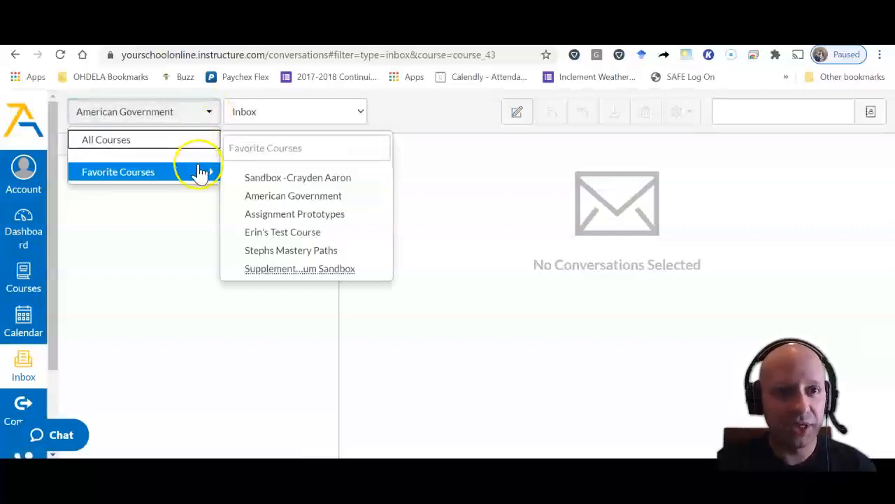
mouse_move(291, 249)
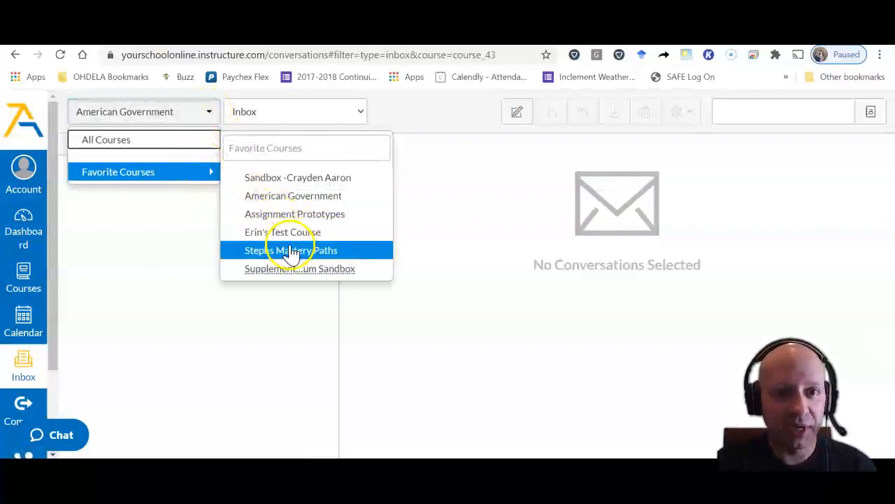
mouse_move(293, 196)
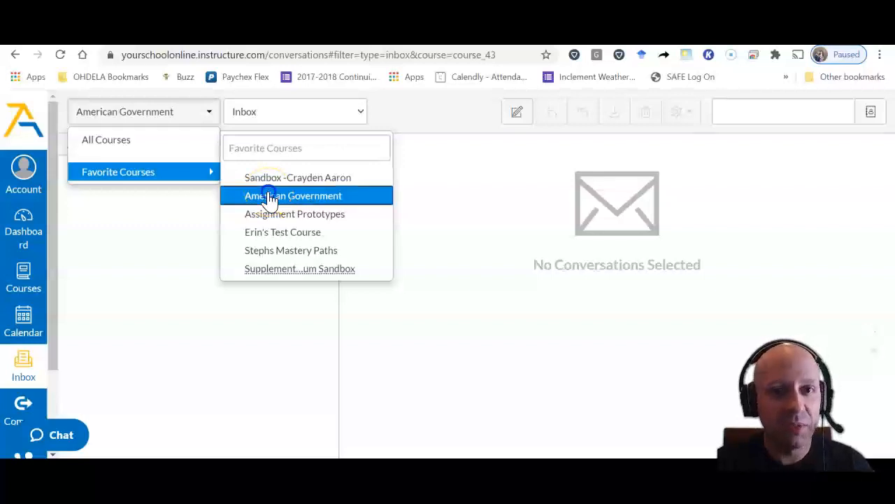
click(292, 196)
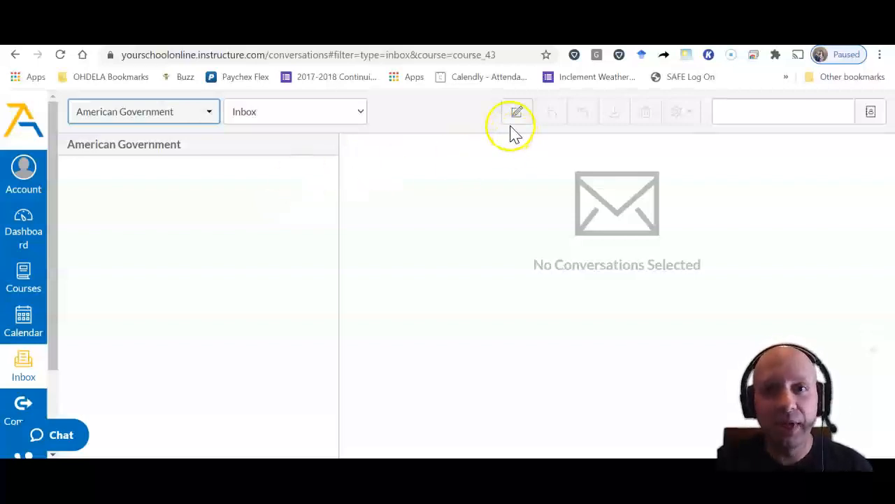
mouse_move(517, 112)
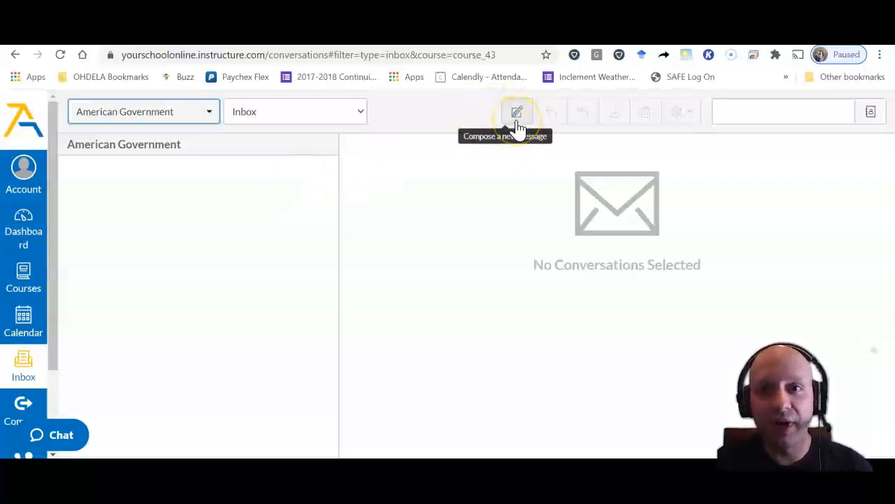
Step: Compose a new American Government message addressed to the course teacher from the address book
click(517, 112)
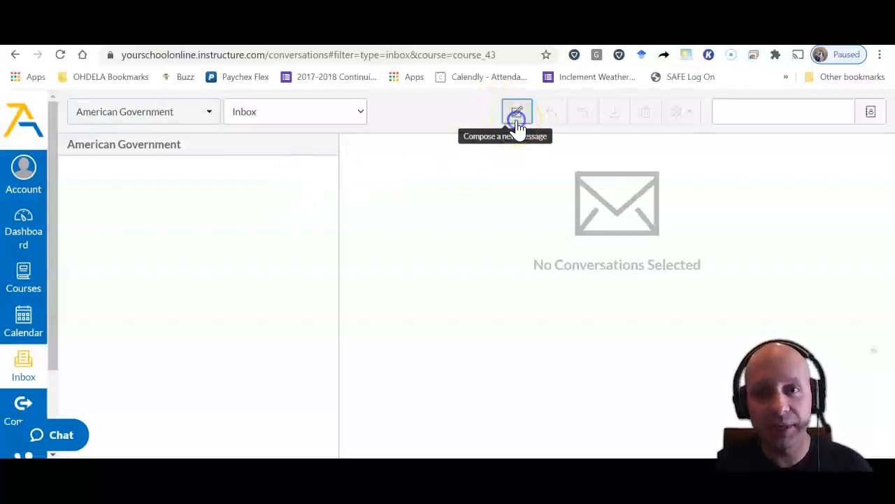
click(517, 112)
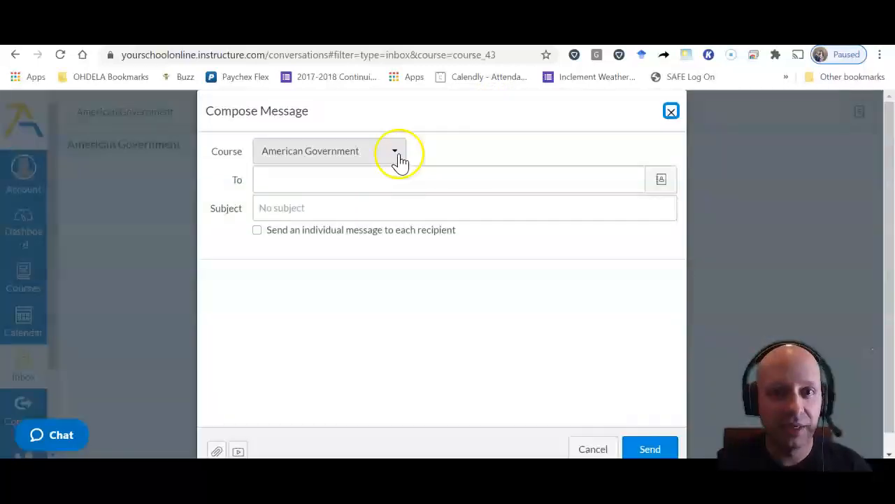
click(395, 151)
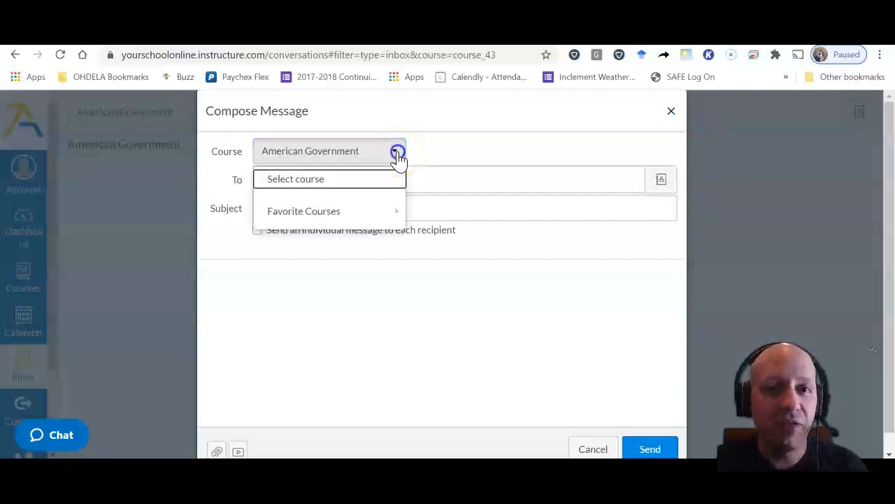
click(304, 210)
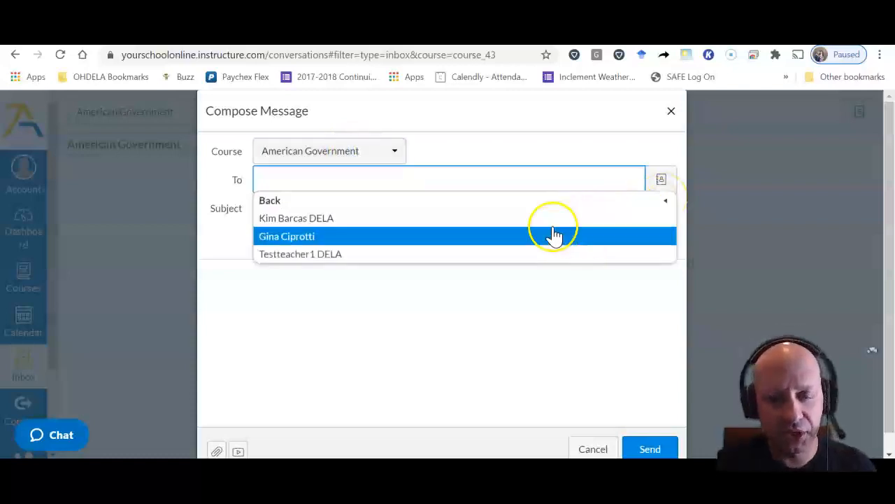
mouse_move(538, 263)
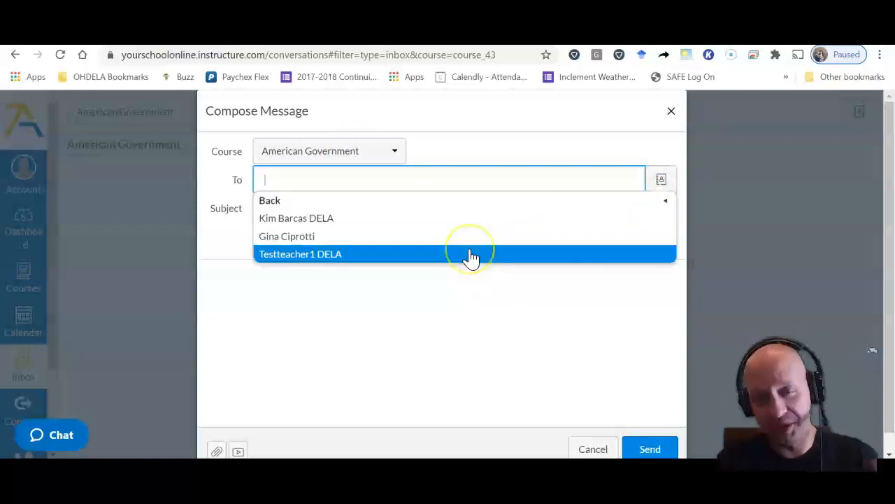
click(299, 253)
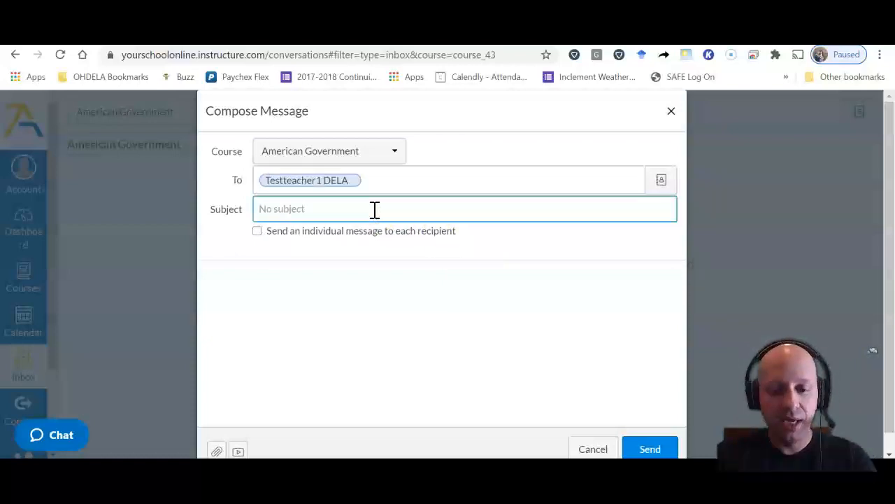
Step: Enter the subject 'Question about Checks and Balances' and begin the body asking which branch holds more power
text(Question)
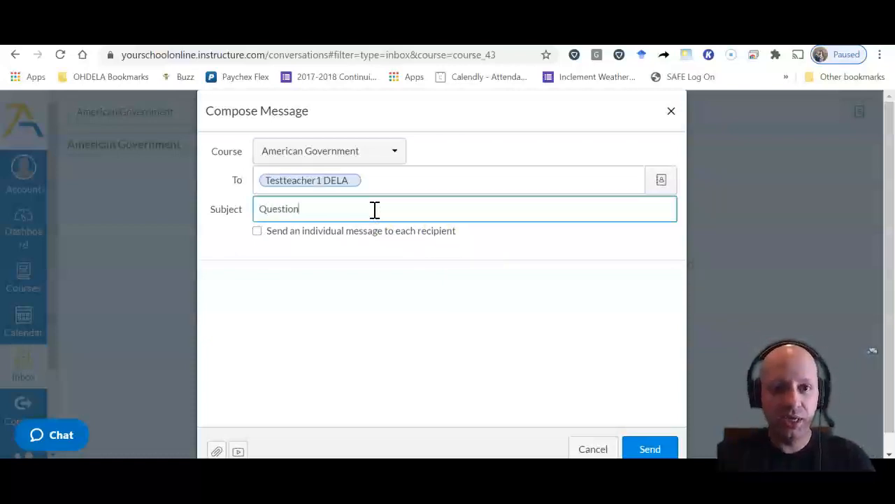
text(about Checks and B)
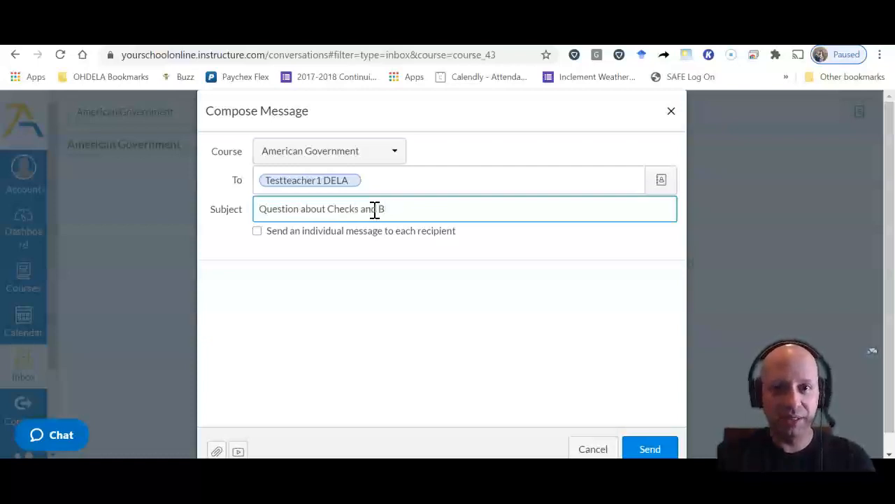
text(alances)
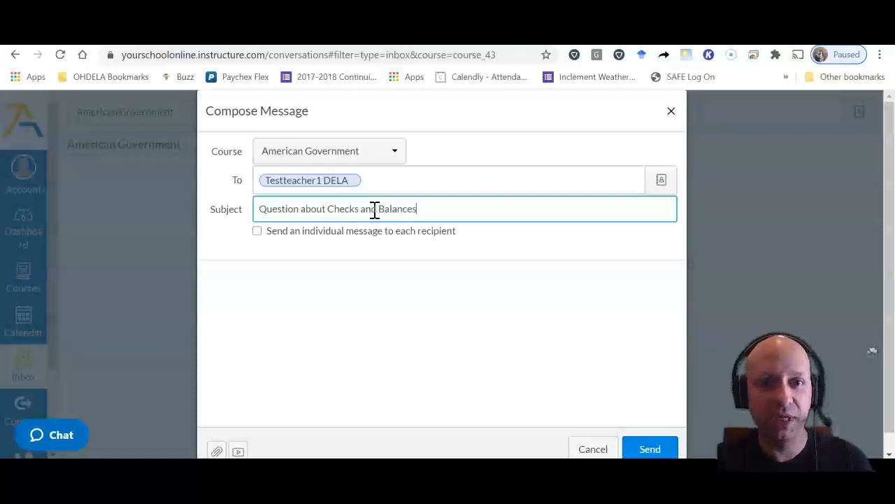
click(258, 231)
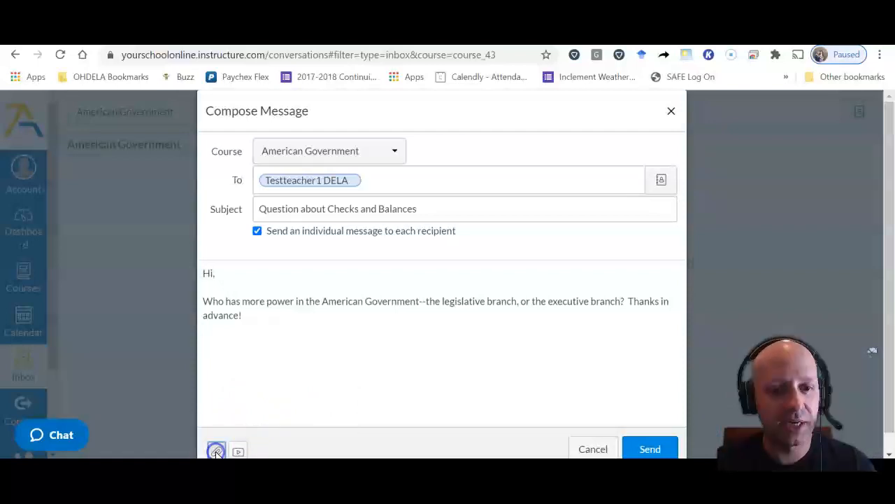
Step: Attach canvas1.jpg to the message and send it
click(215, 450)
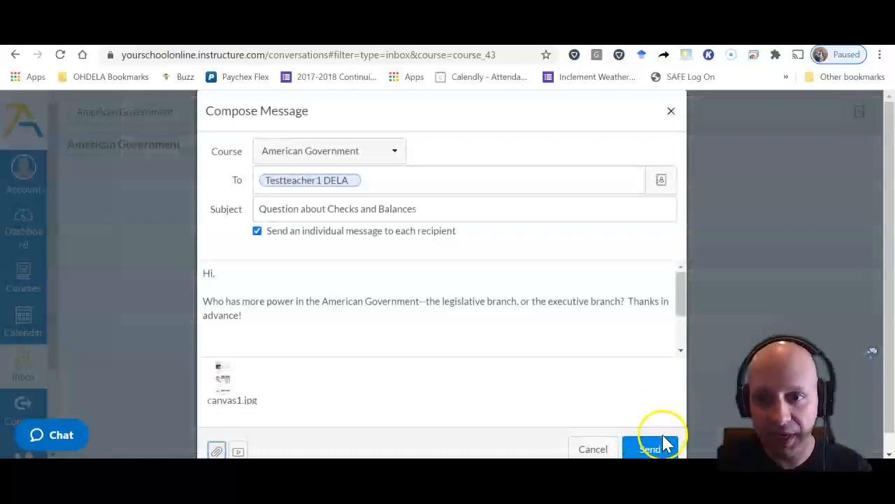
click(649, 448)
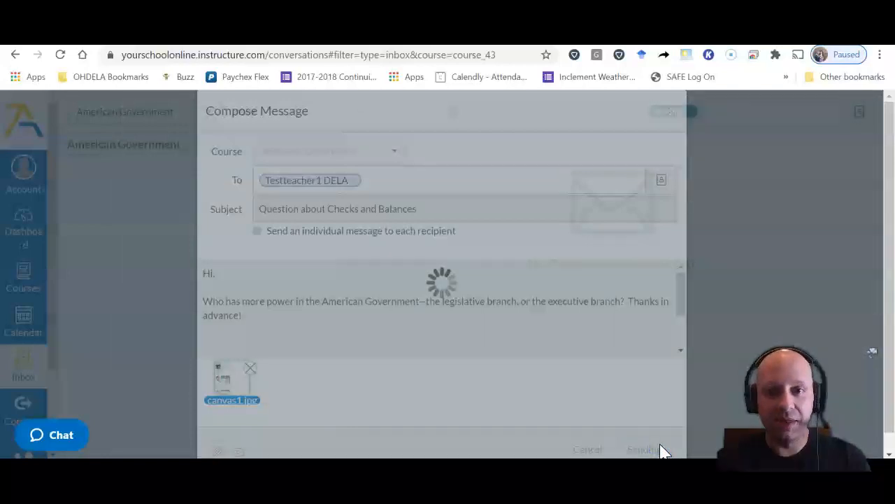
Step: Check the message in the Sent view, then switch the mailbox back to Inbox
click(638, 449)
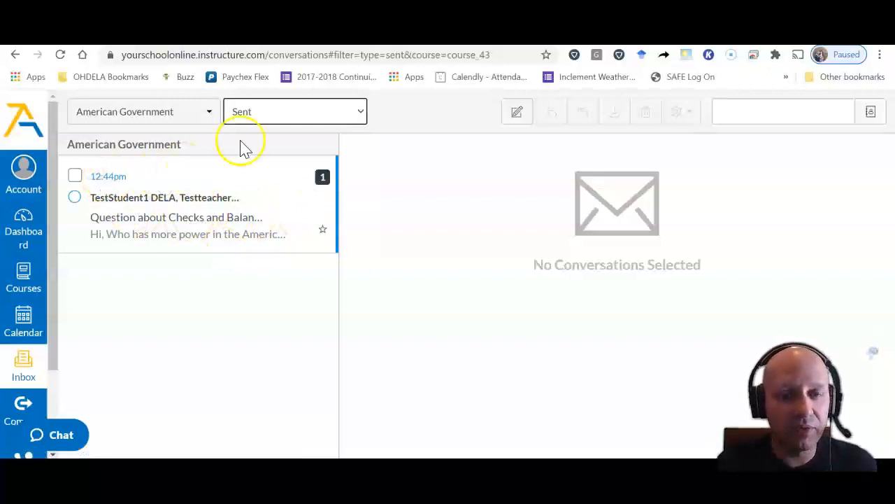
click(294, 112)
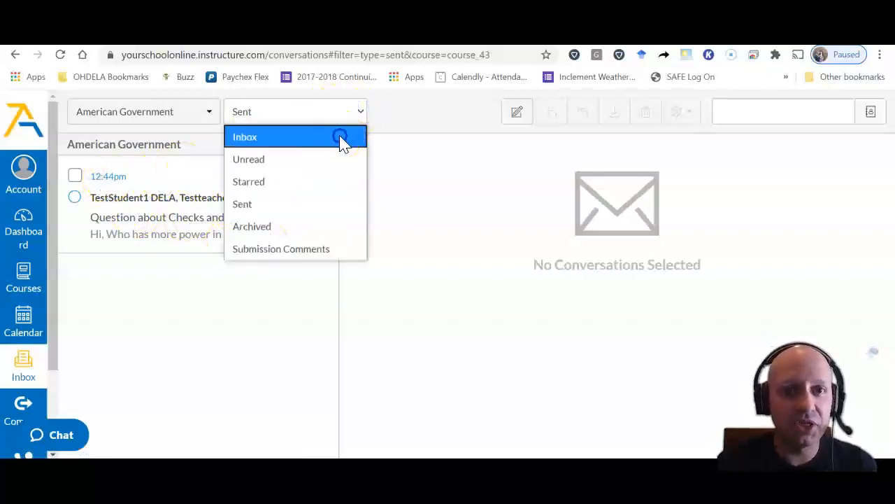
click(245, 137)
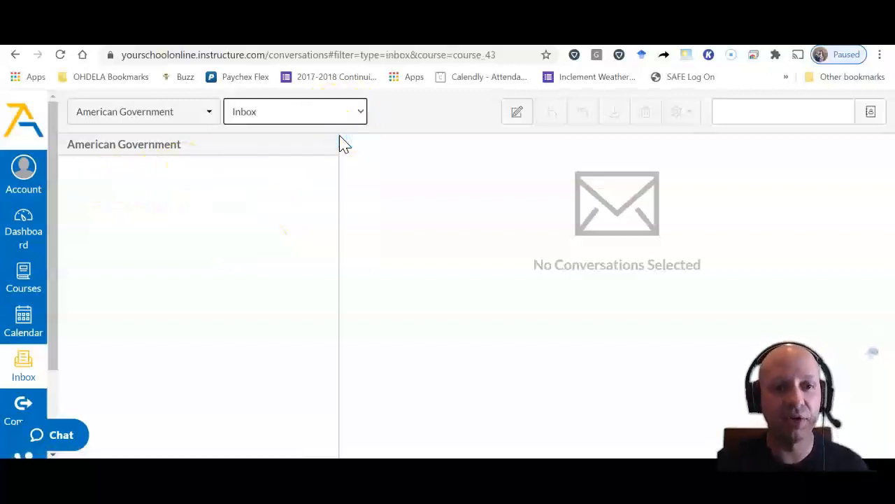